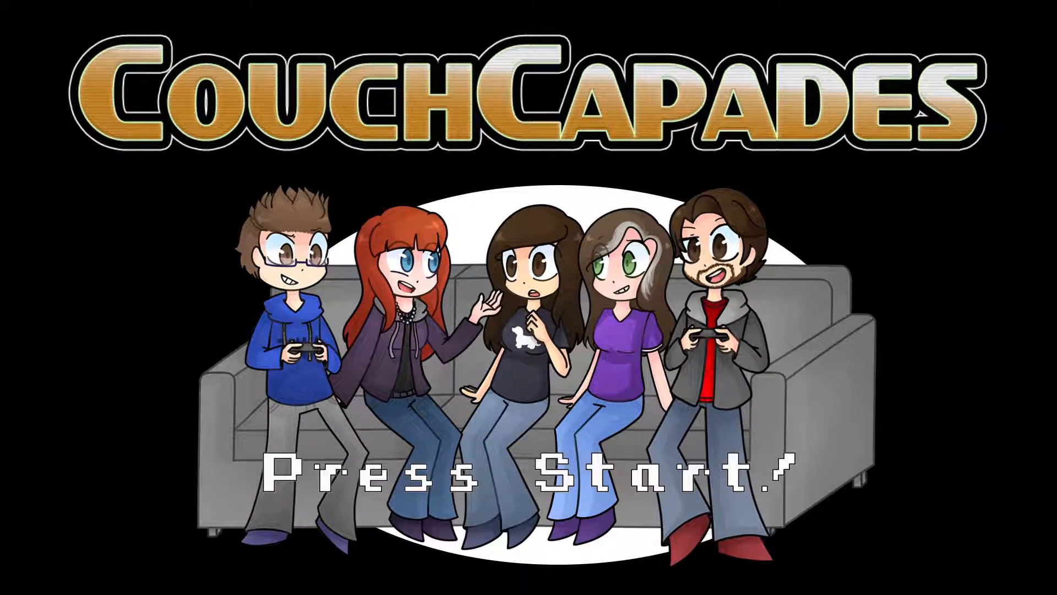
pyautogui.press('enter')
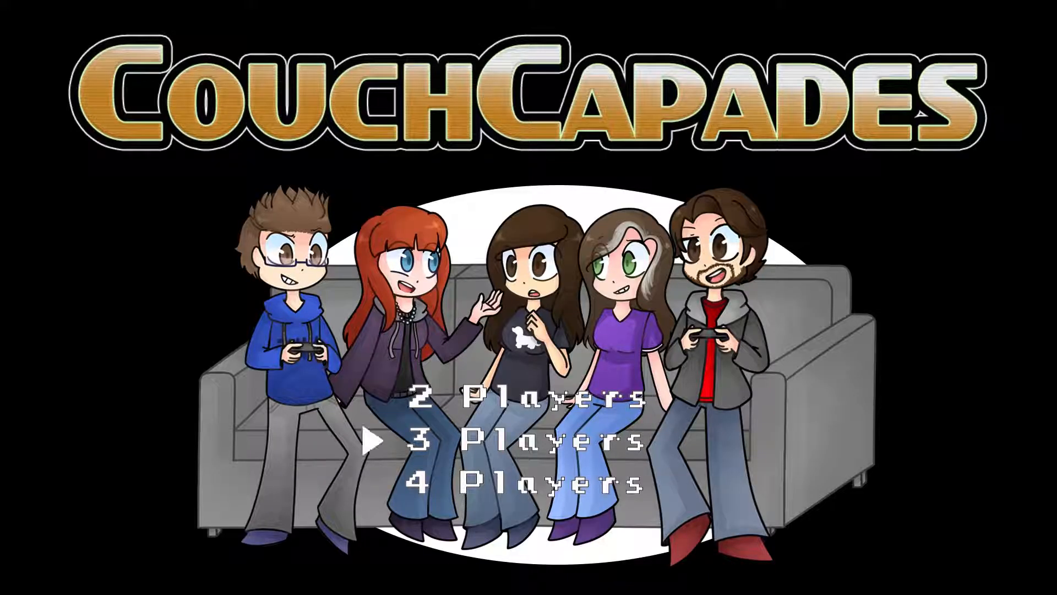
pyautogui.press('up')
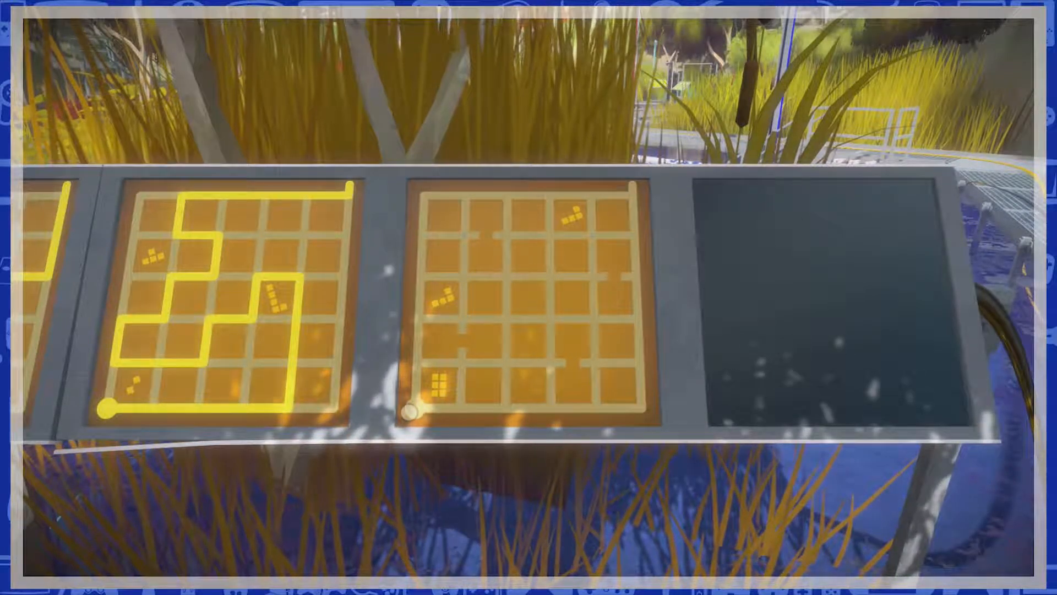
pyautogui.moveTo(410, 408); pyautogui.dragTo(506, 367)
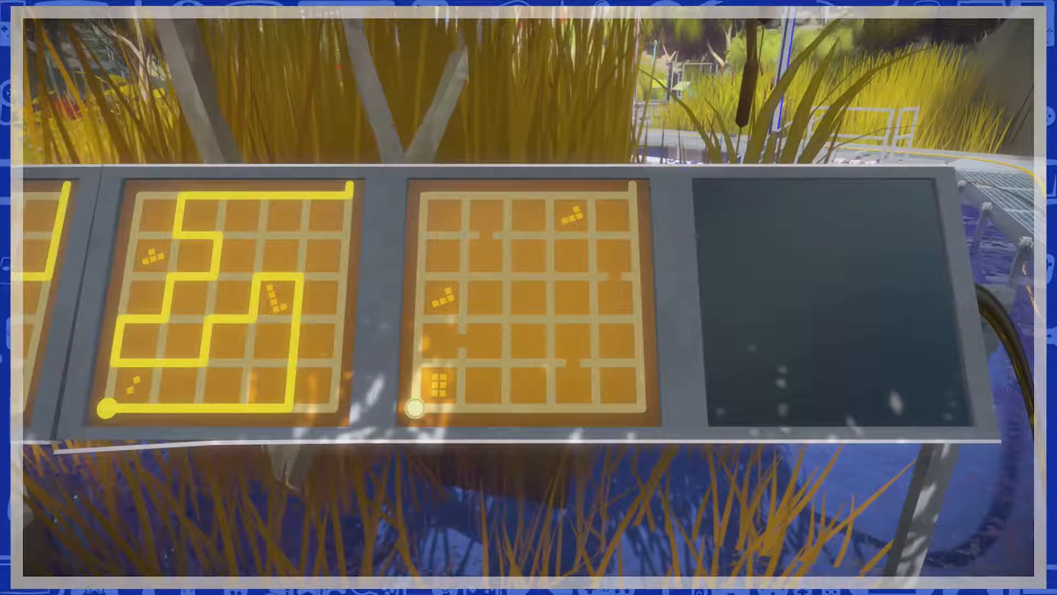
pyautogui.moveTo(413, 404); pyautogui.dragTo(495, 410)
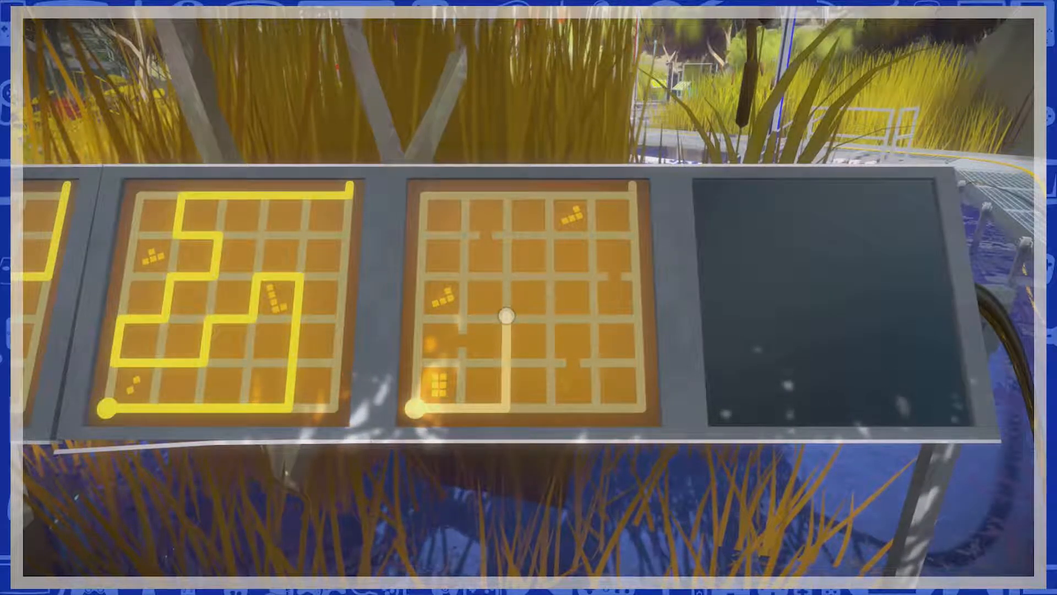
pyautogui.moveTo(505, 313); pyautogui.dragTo(630, 320)
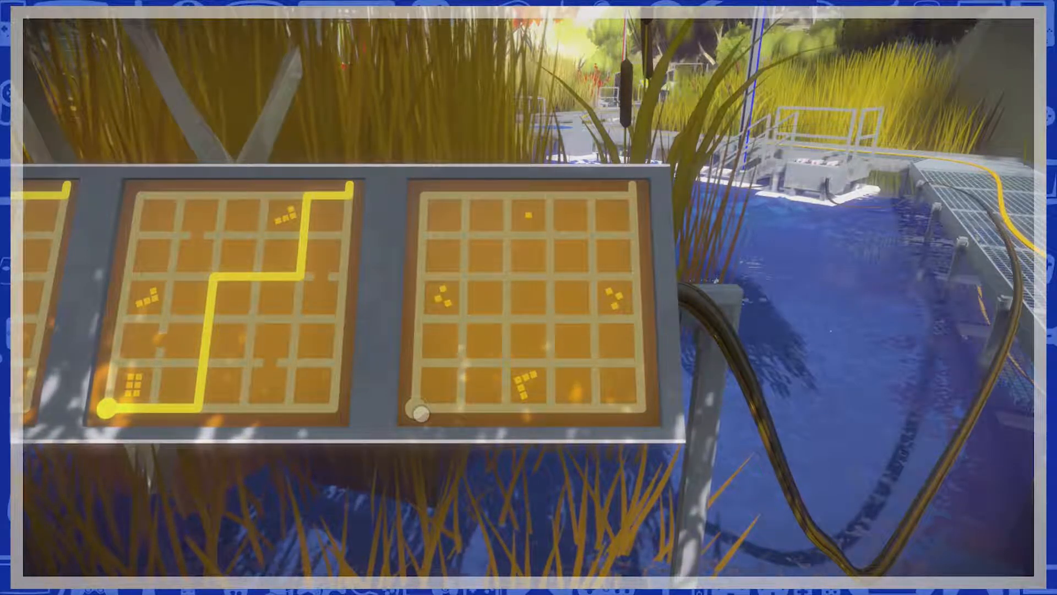
pyautogui.moveTo(410, 407); pyautogui.dragTo(411, 347)
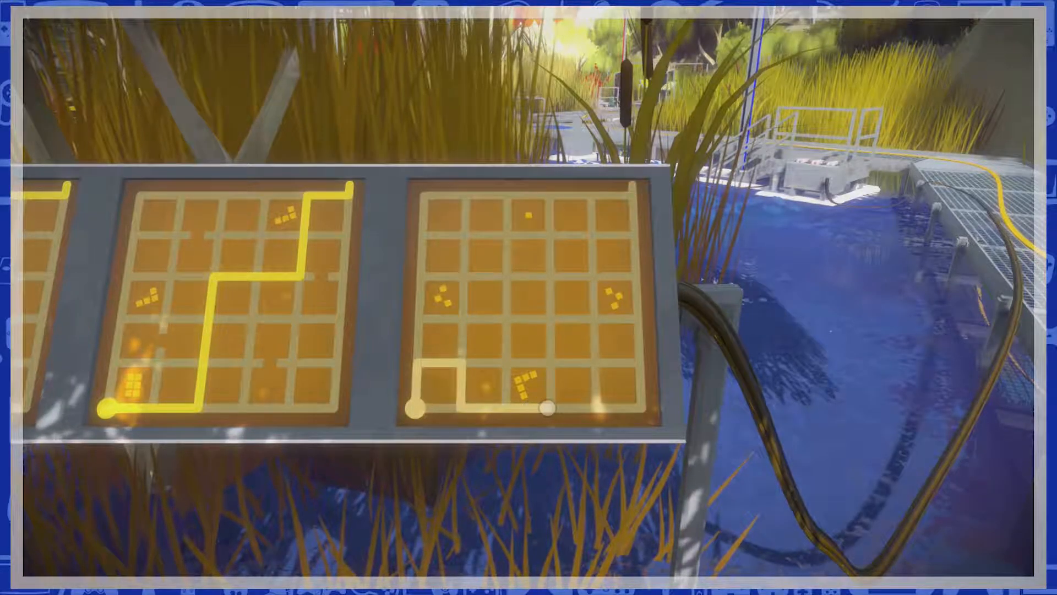
pyautogui.moveTo(546, 411); pyautogui.dragTo(546, 311)
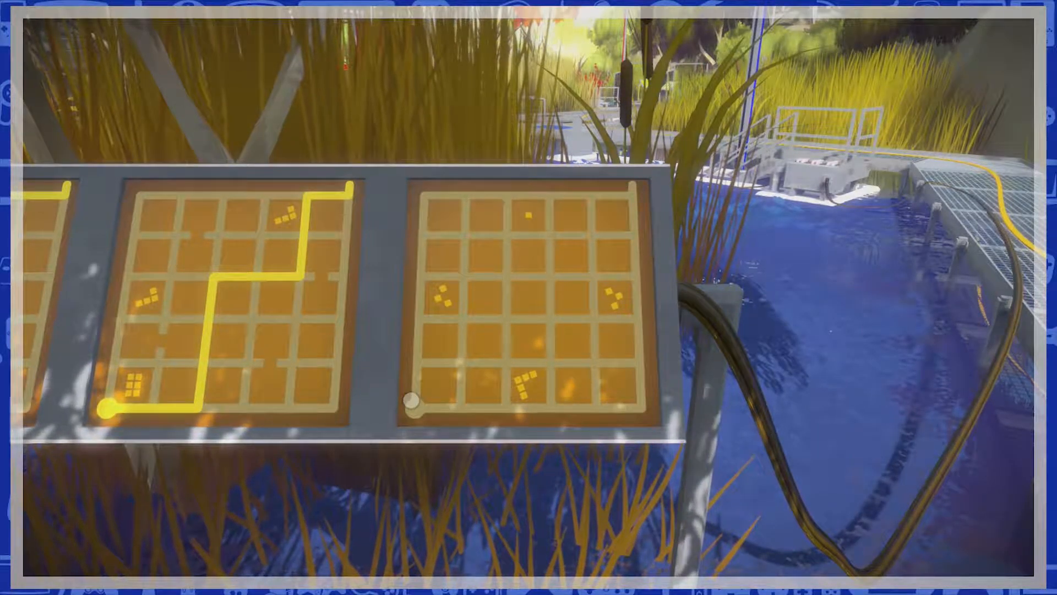
pyautogui.moveTo(413, 404); pyautogui.dragTo(447, 276)
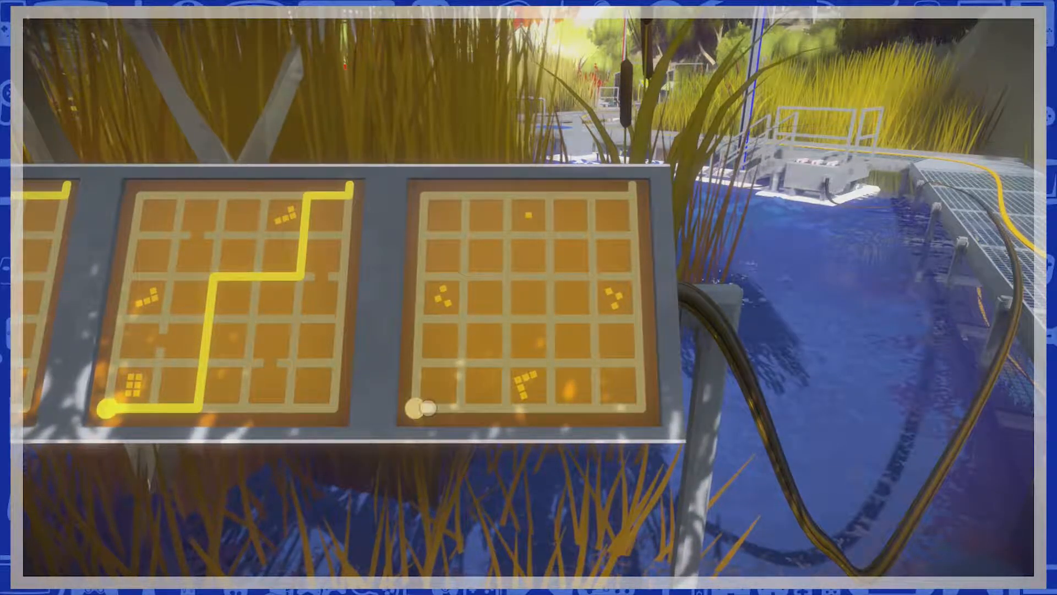
pyautogui.moveTo(422, 404); pyautogui.dragTo(502, 365)
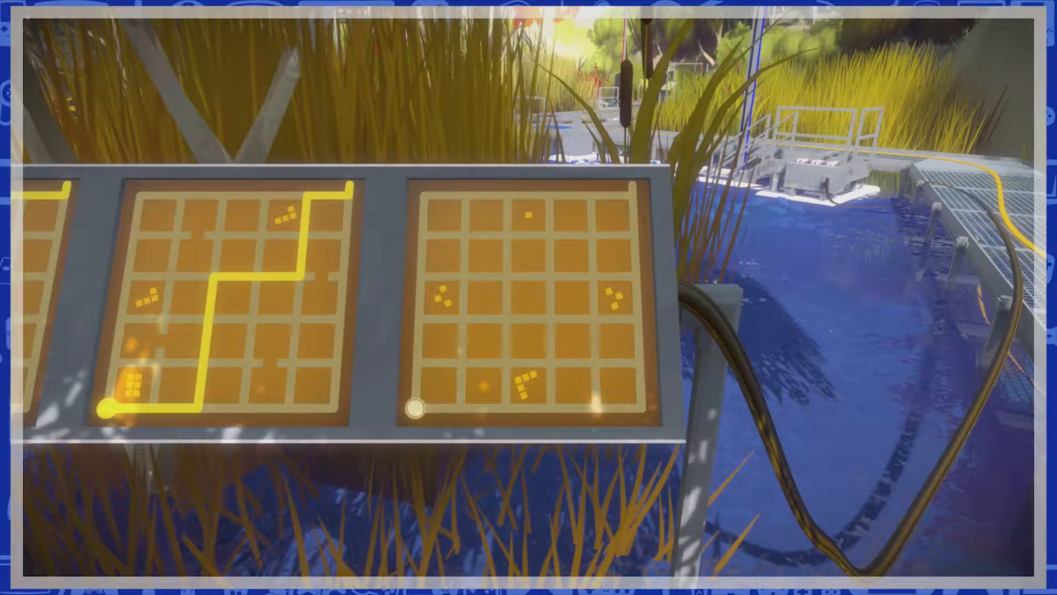
pyautogui.moveTo(415, 408); pyautogui.dragTo(415, 324)
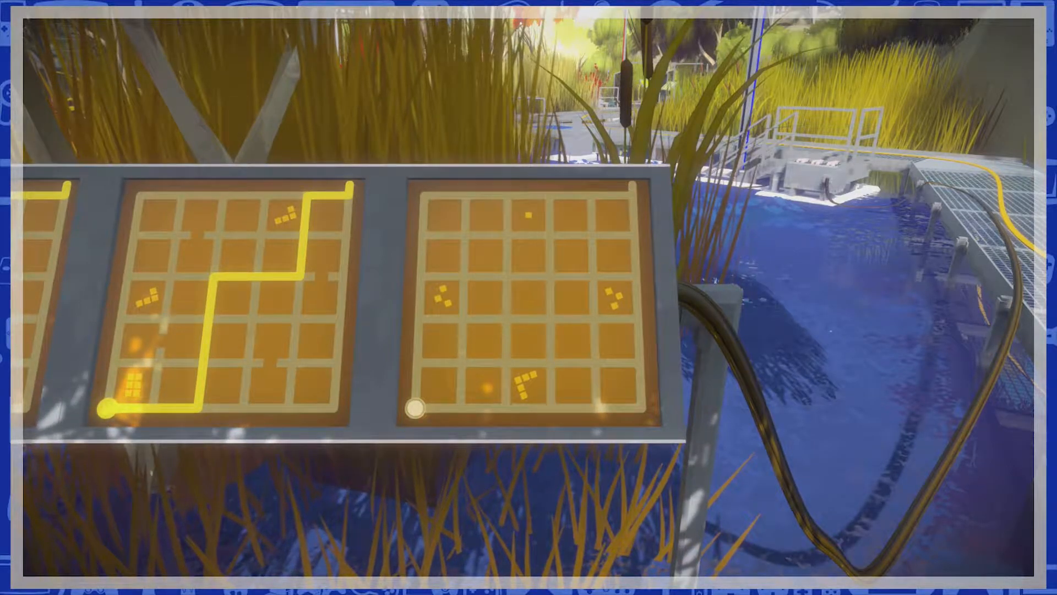
pyautogui.moveTo(413, 409); pyautogui.dragTo(463, 309)
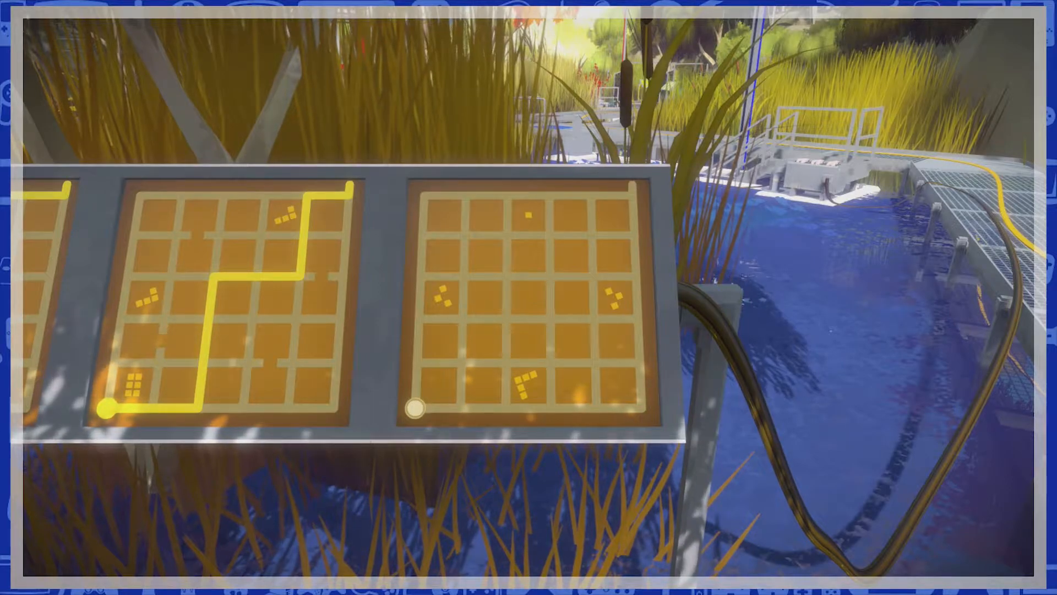
pyautogui.moveTo(411, 404); pyautogui.dragTo(630, 404)
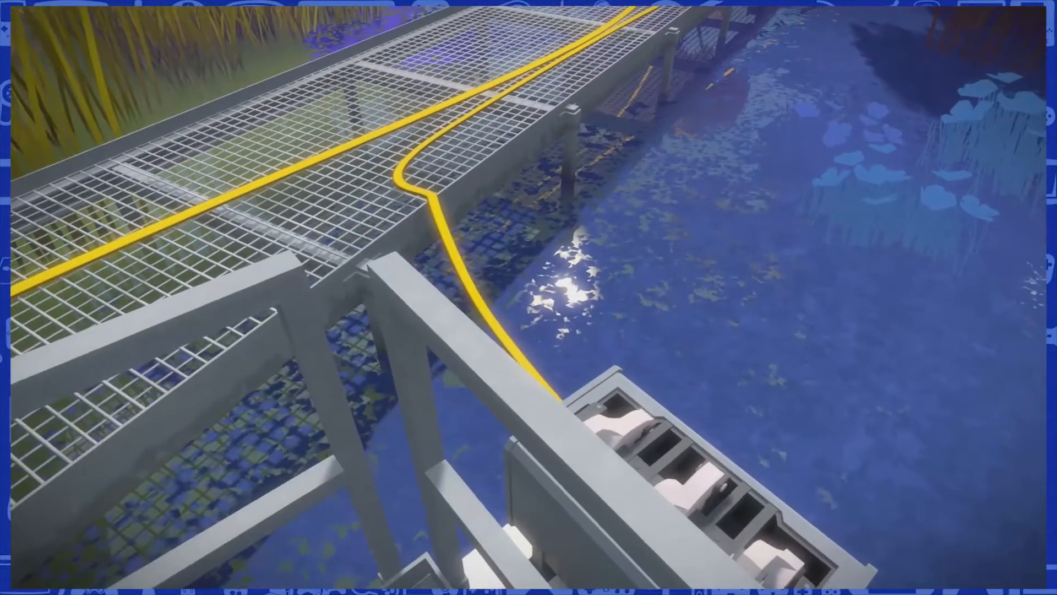
pyautogui.moveTo(529, 297)
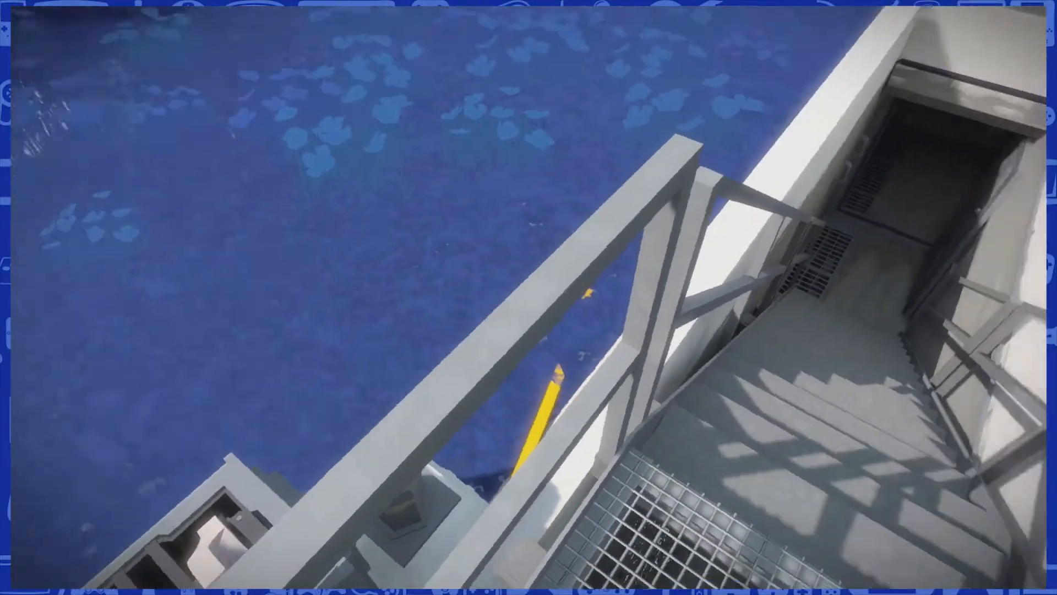